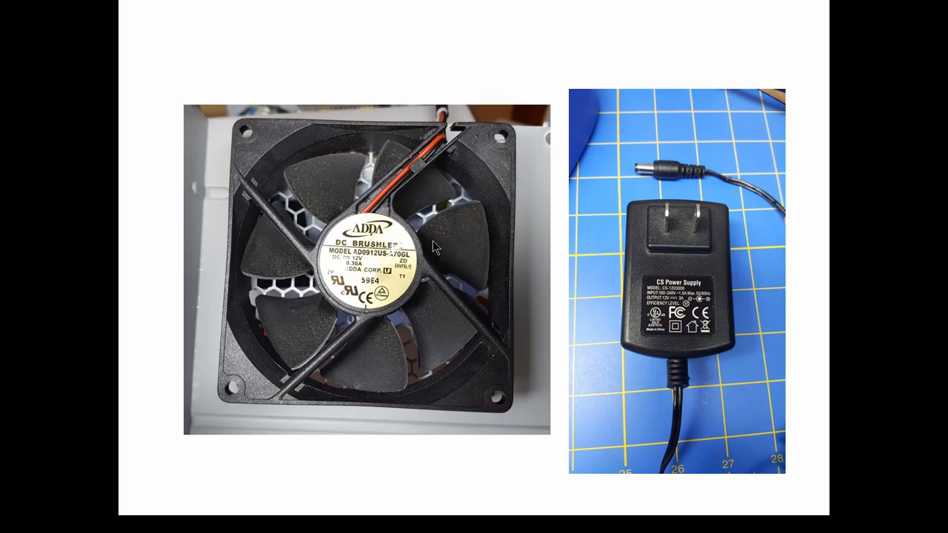
pyautogui.moveTo(413, 240)
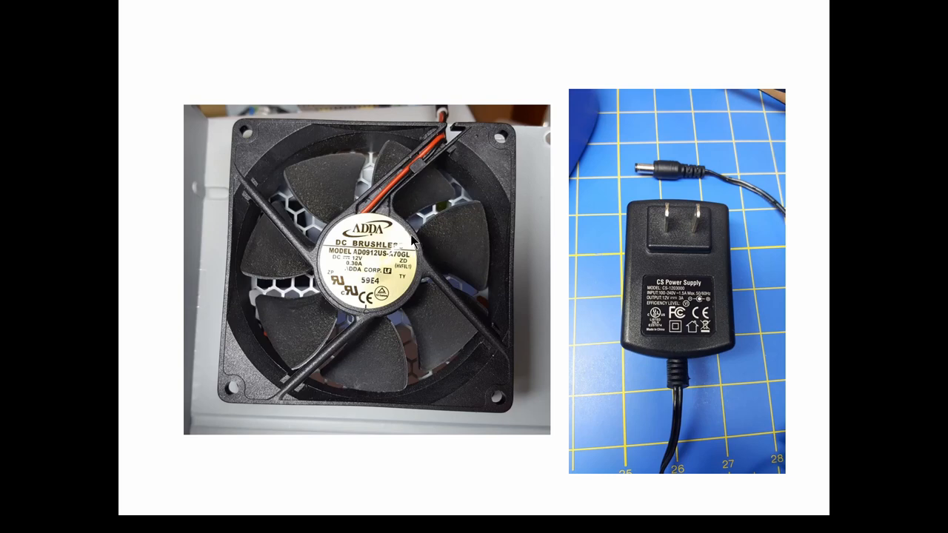
pyautogui.moveTo(699, 234)
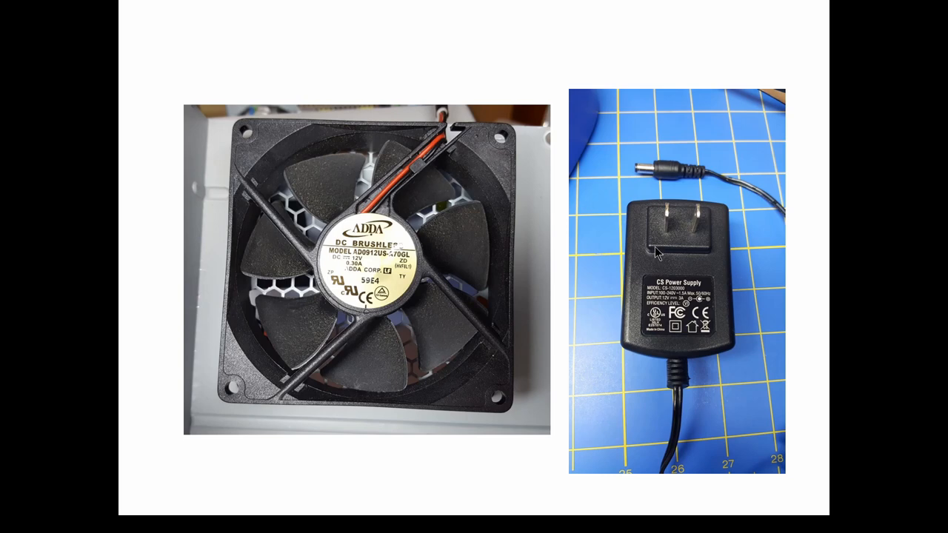
pyautogui.moveTo(655, 246)
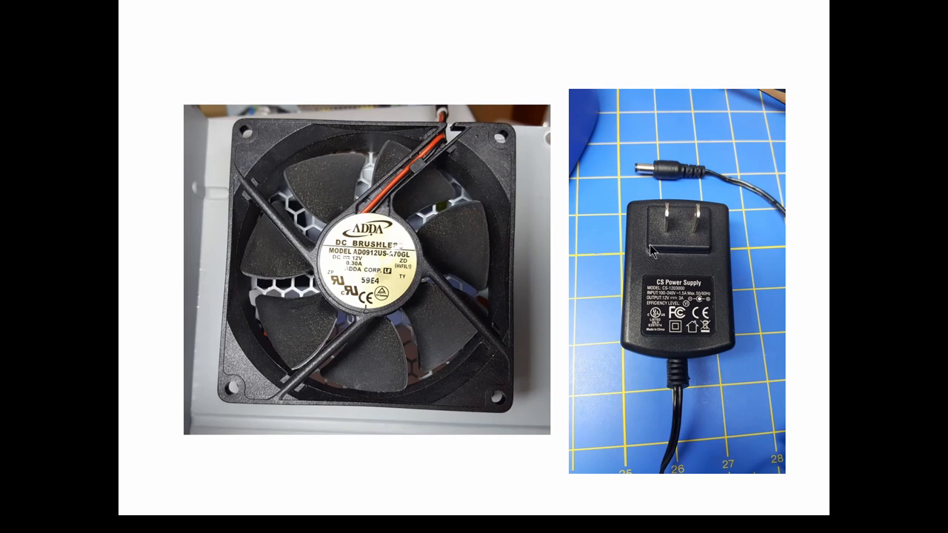
pyautogui.moveTo(650, 255)
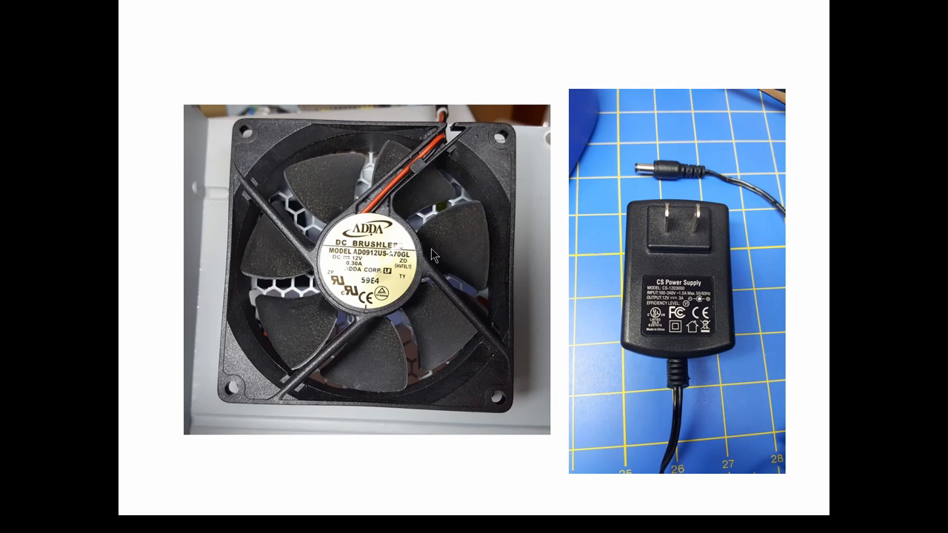
pyautogui.moveTo(406, 310)
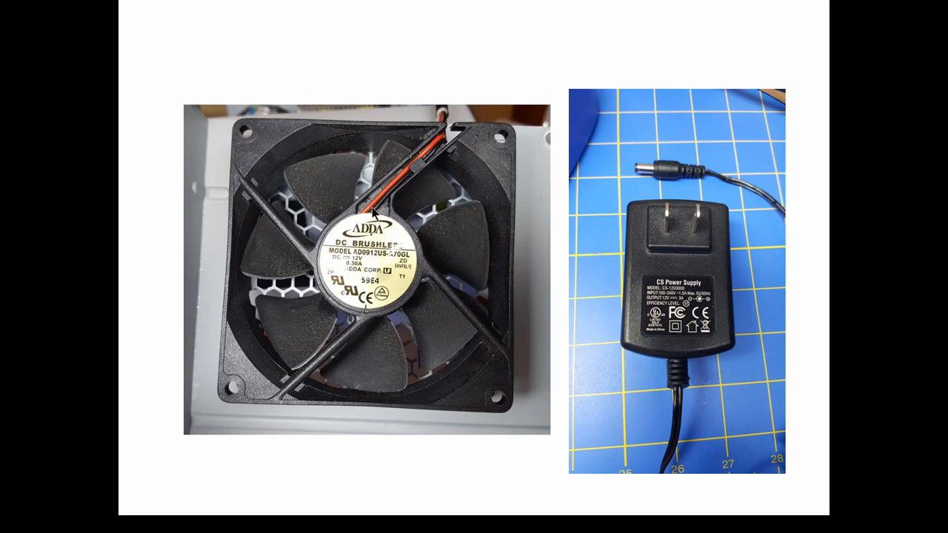
pyautogui.moveTo(384, 217)
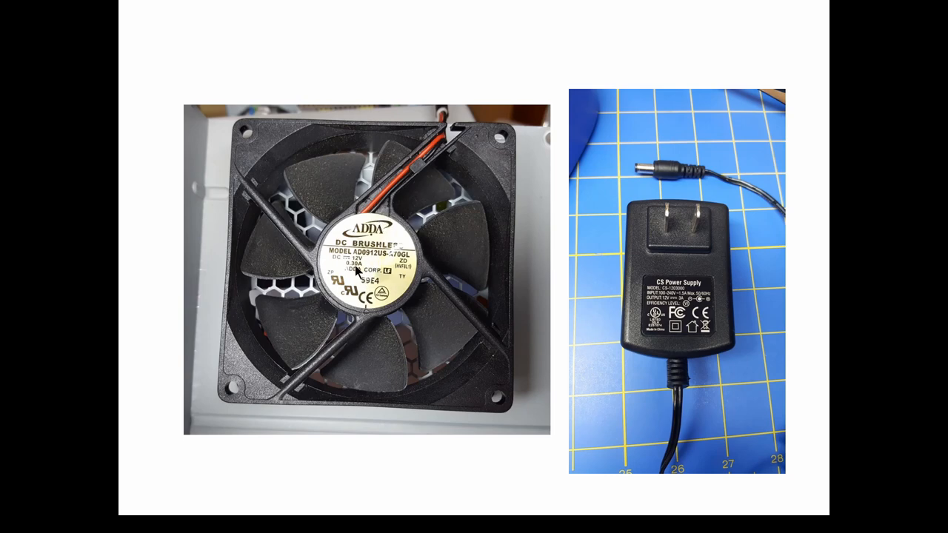
pyautogui.moveTo(422, 235)
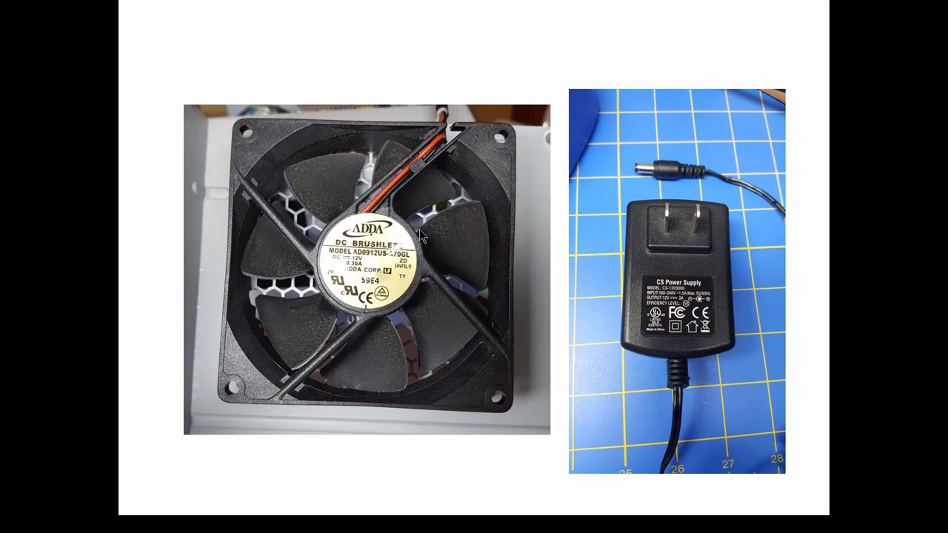
pyautogui.moveTo(397, 225)
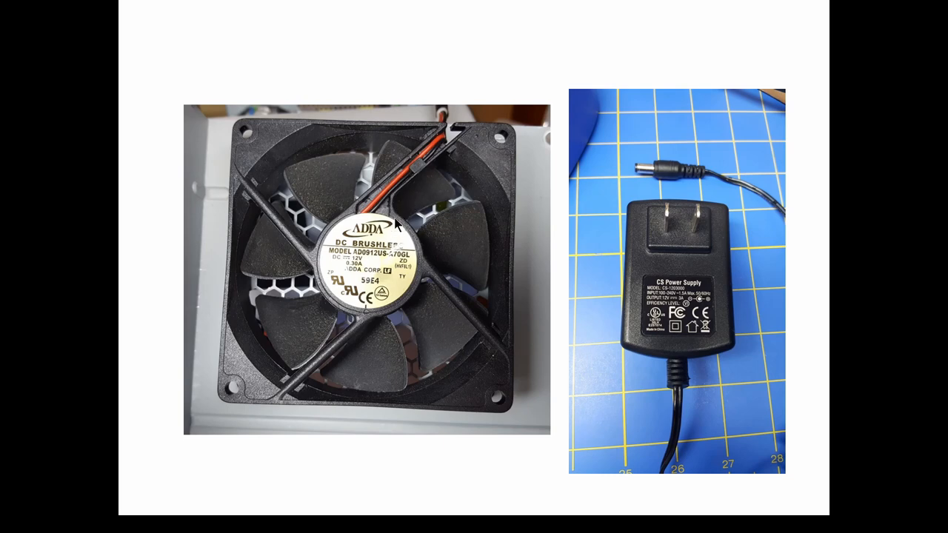
pyautogui.moveTo(391, 270)
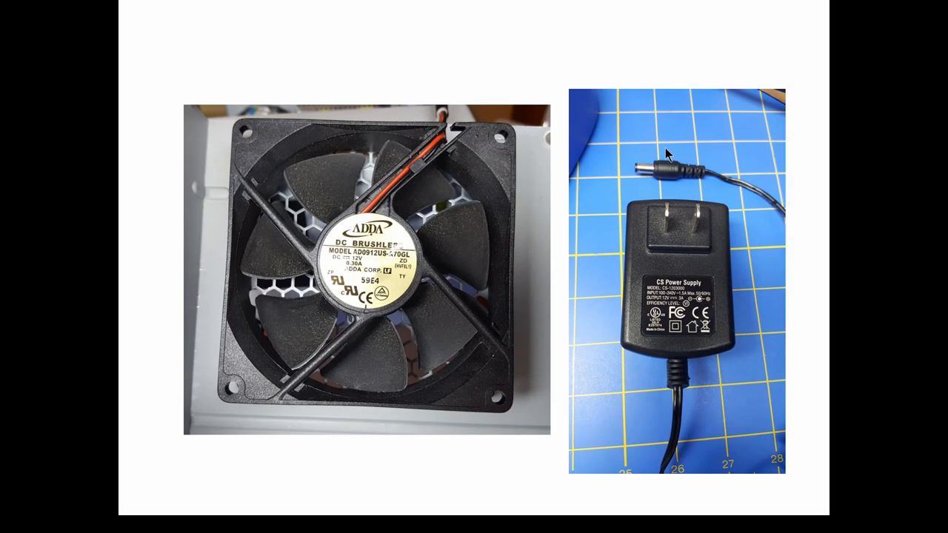
pyautogui.moveTo(443, 178)
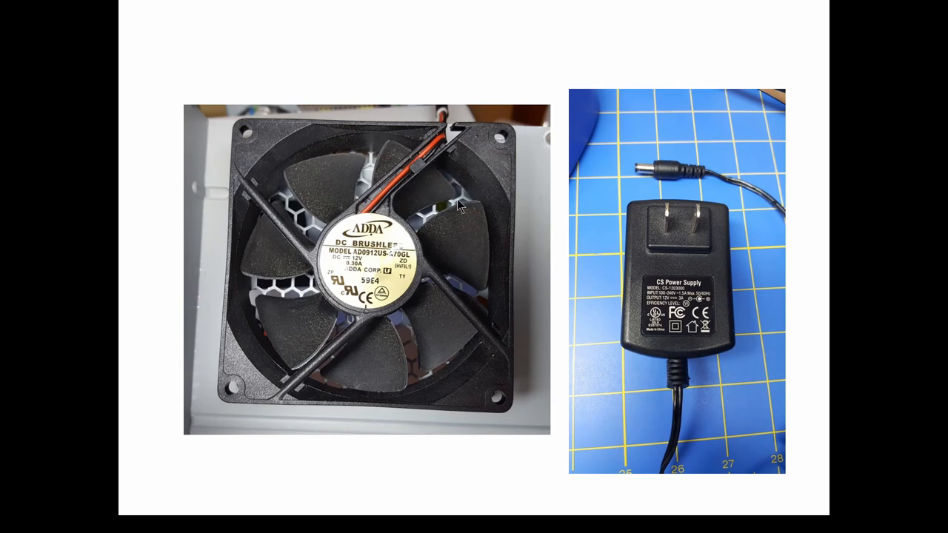
pyautogui.moveTo(418, 245)
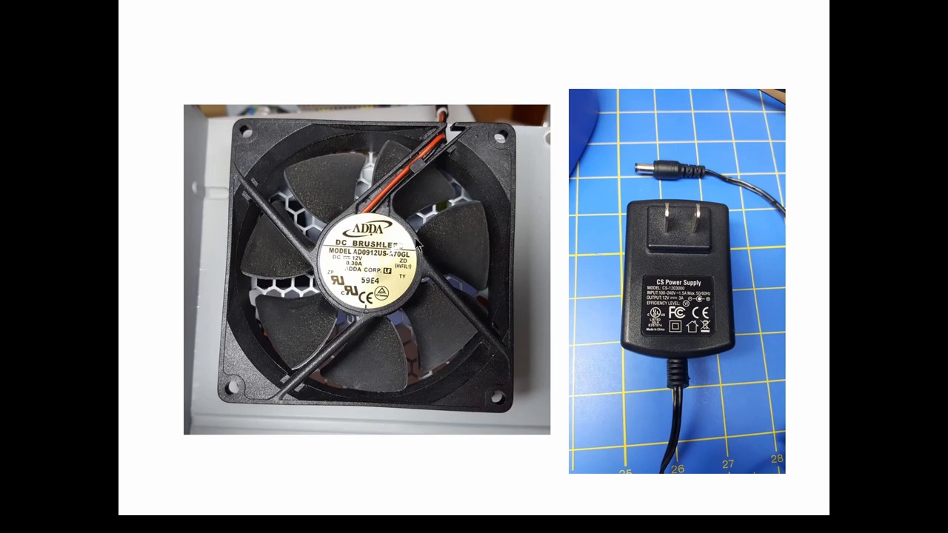
pyautogui.moveTo(411, 303)
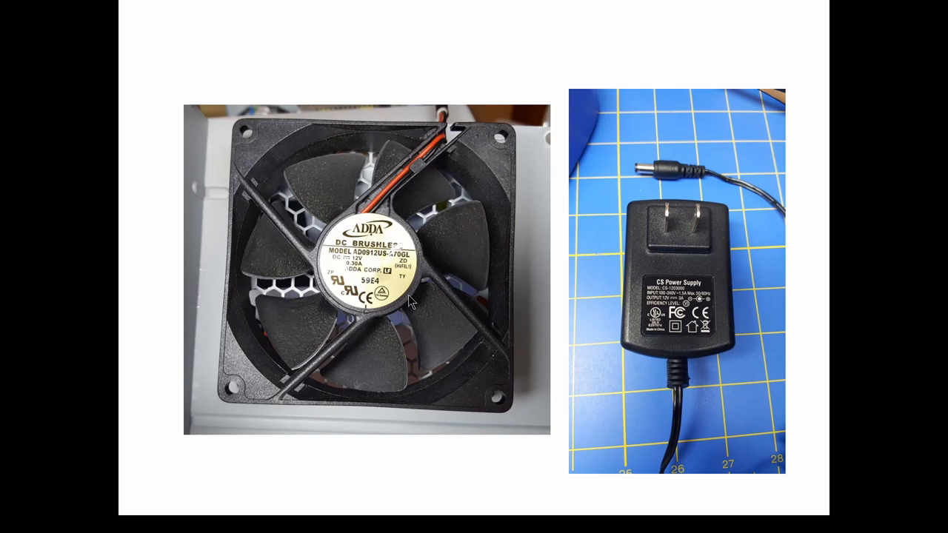
pyautogui.moveTo(453, 307)
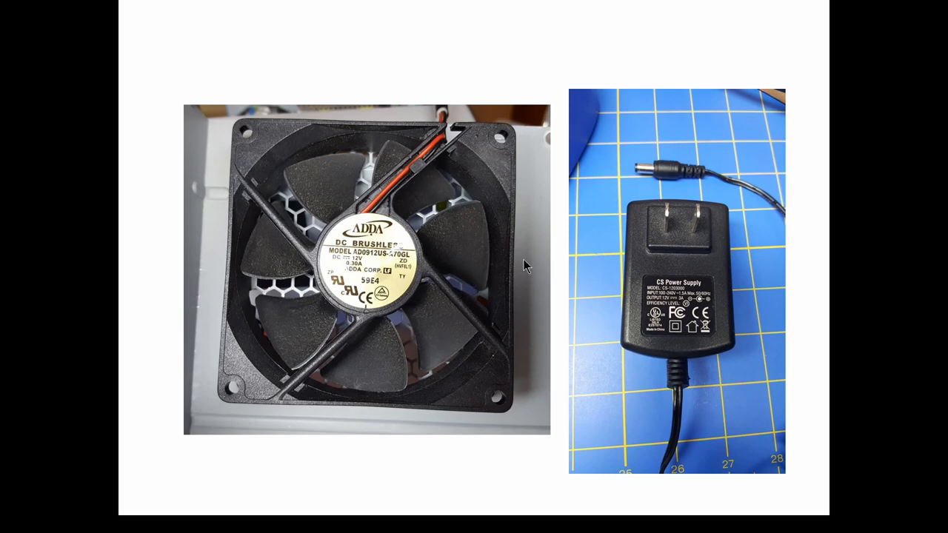
pyautogui.moveTo(530, 254)
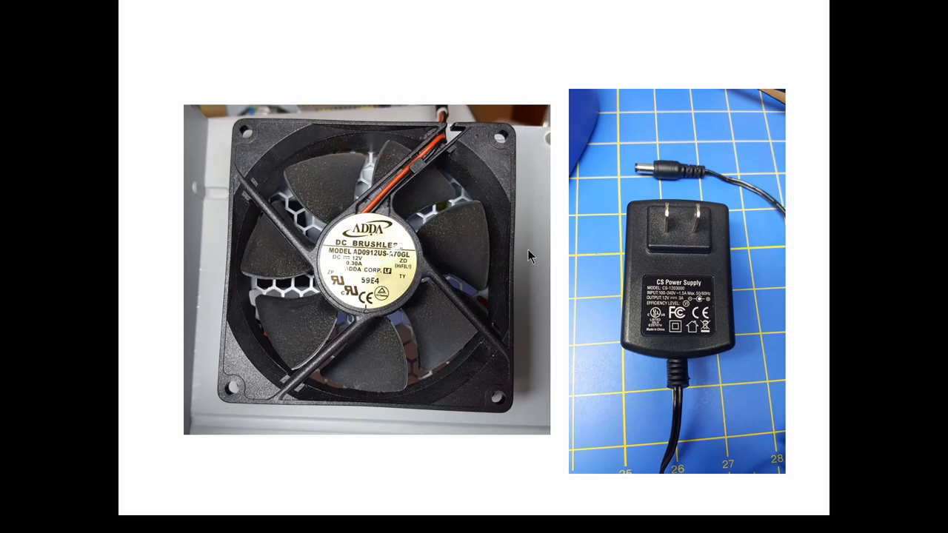
pyautogui.moveTo(542, 229)
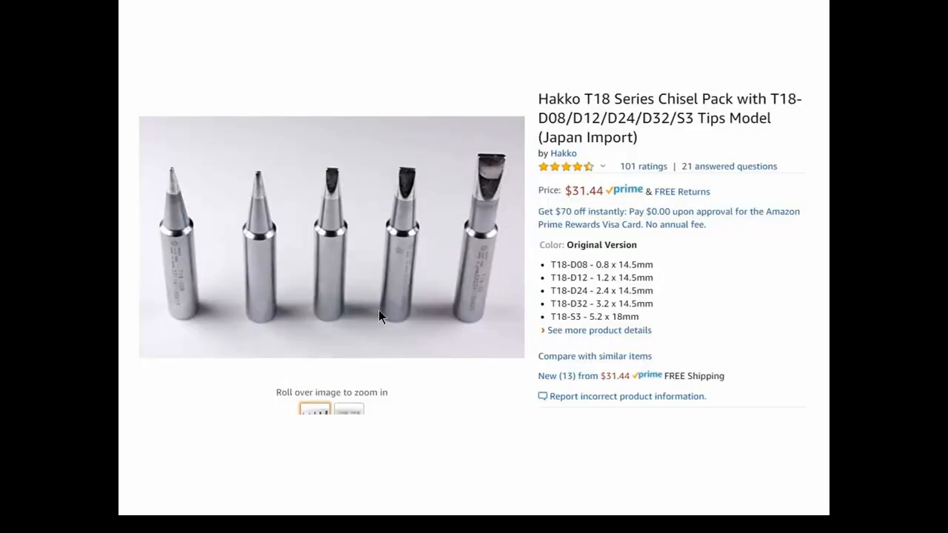
pyautogui.moveTo(424, 269)
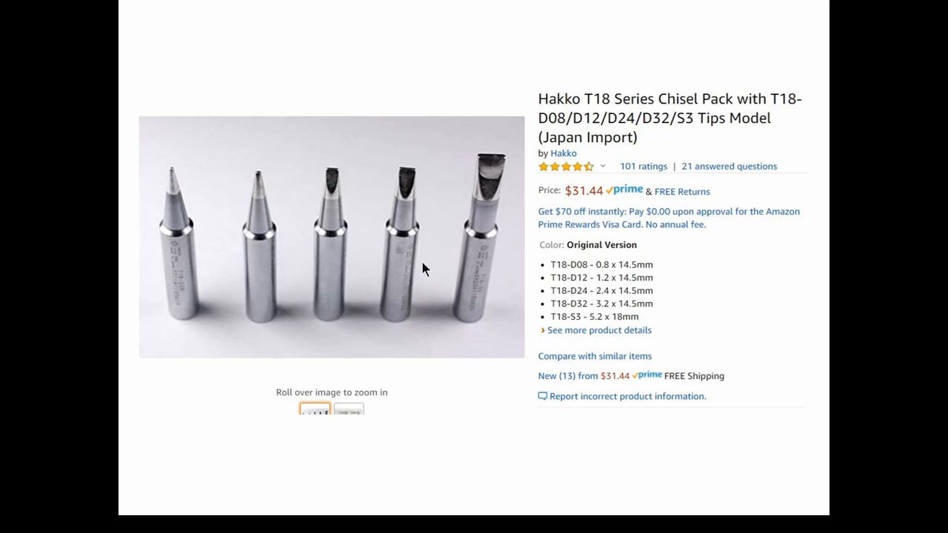
pyautogui.moveTo(560, 139)
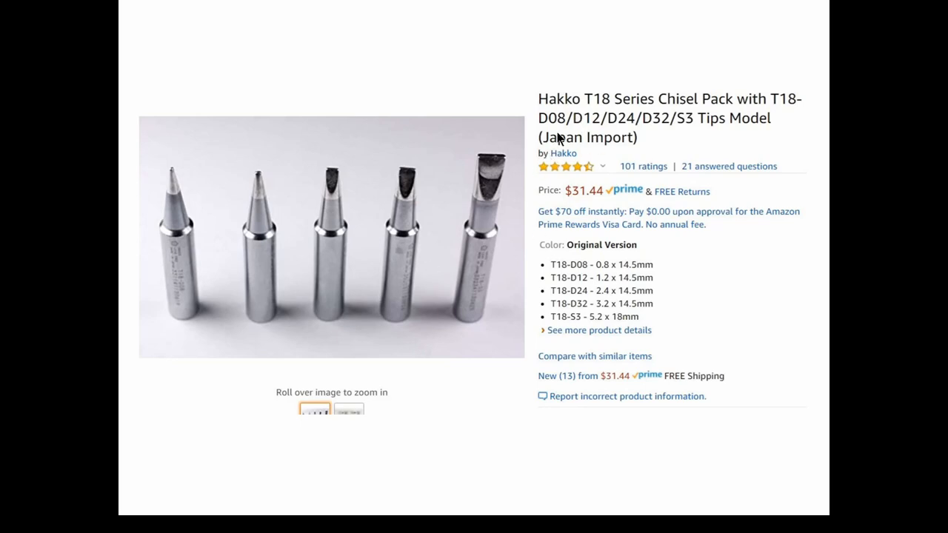
pyautogui.moveTo(579, 156)
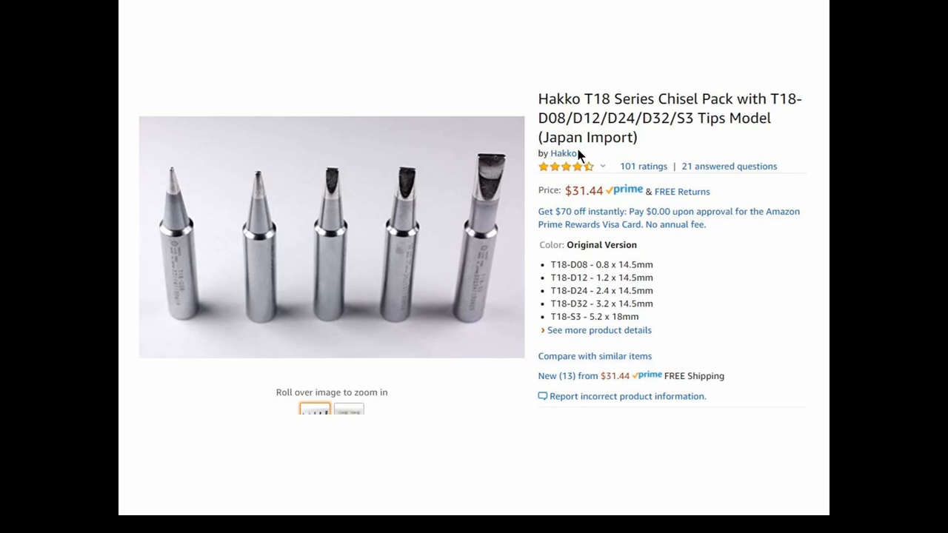
pyautogui.moveTo(602, 205)
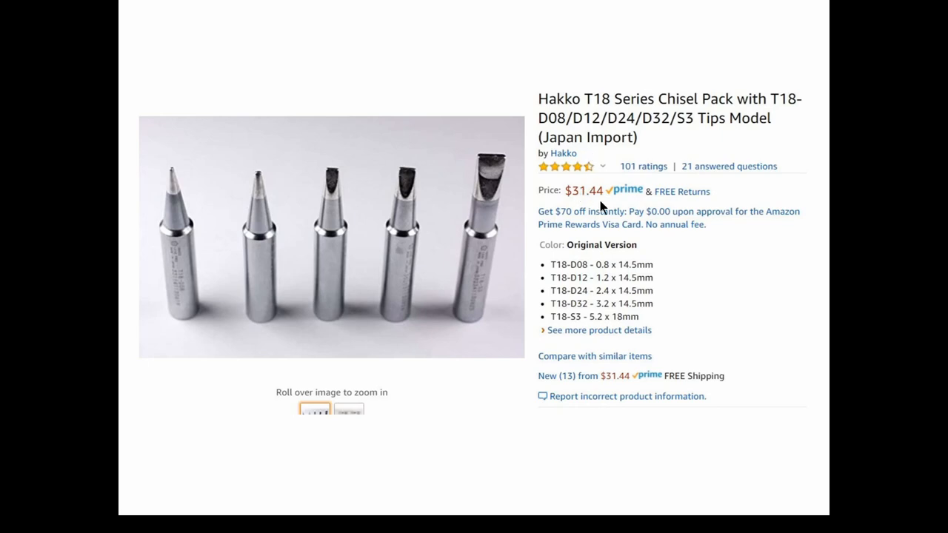
pyautogui.moveTo(338, 272)
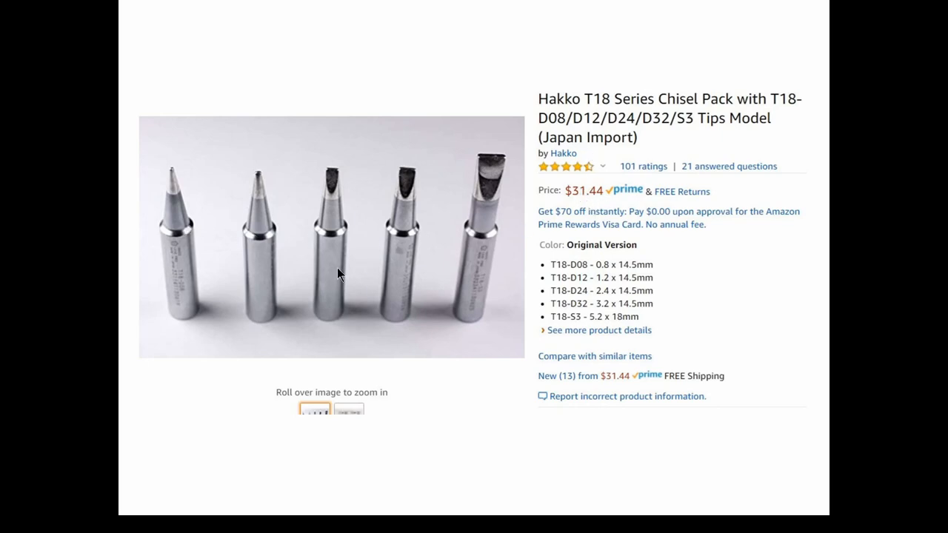
pyautogui.moveTo(497, 256)
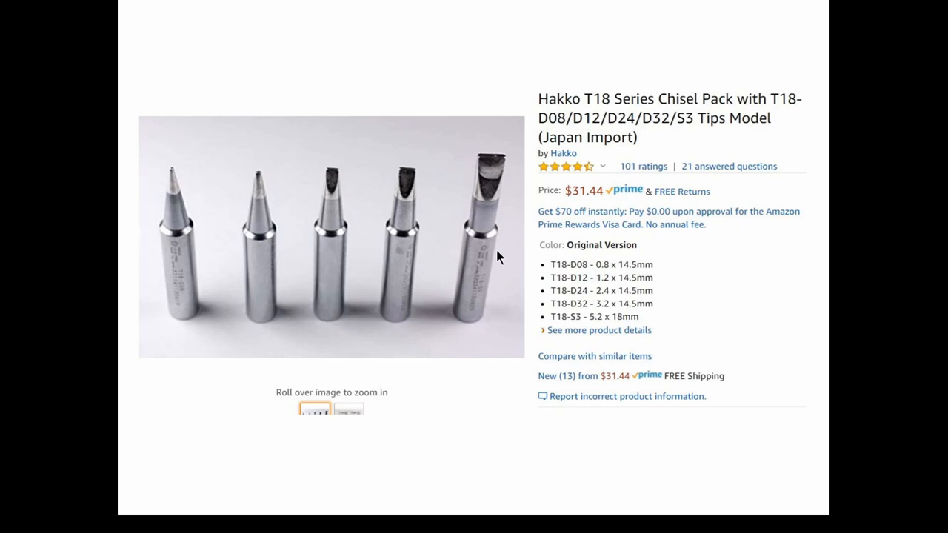
pyautogui.moveTo(555, 160)
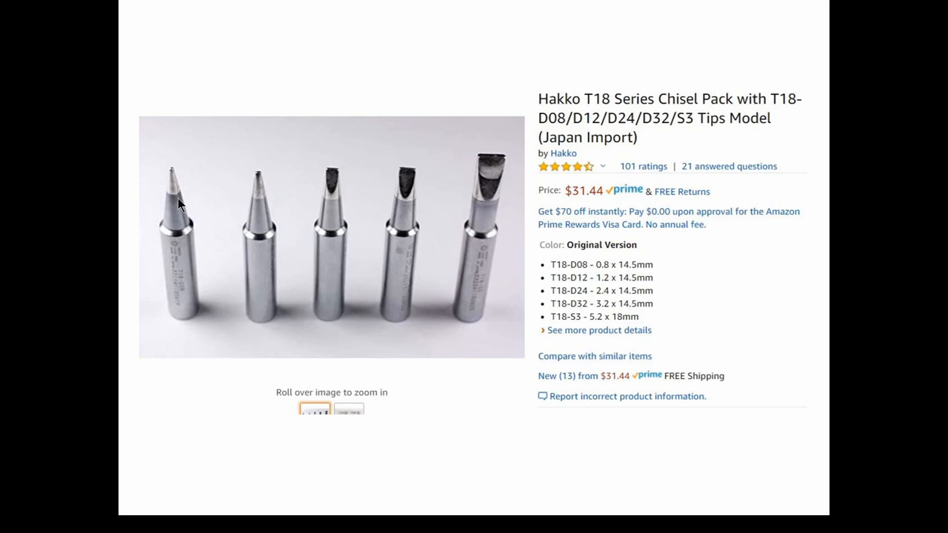
pyautogui.moveTo(174, 195)
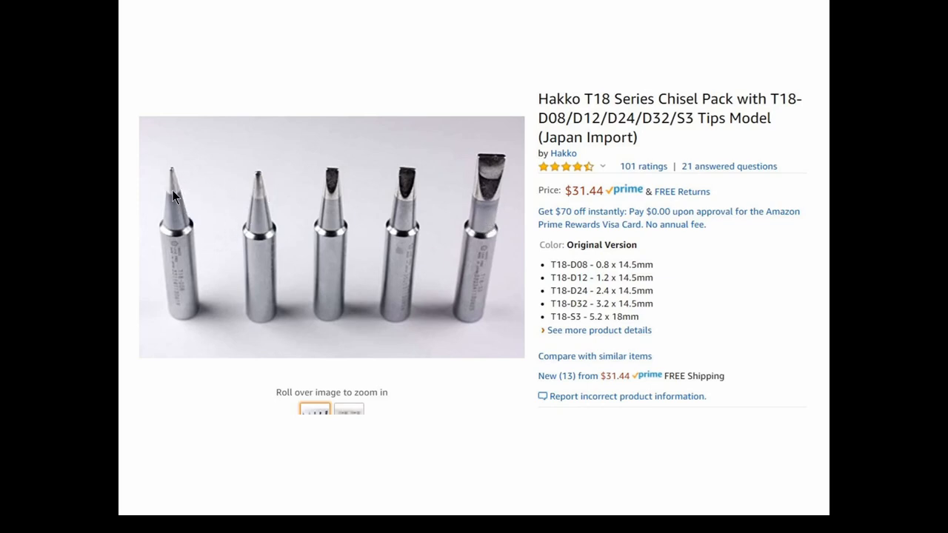
pyautogui.moveTo(261, 196)
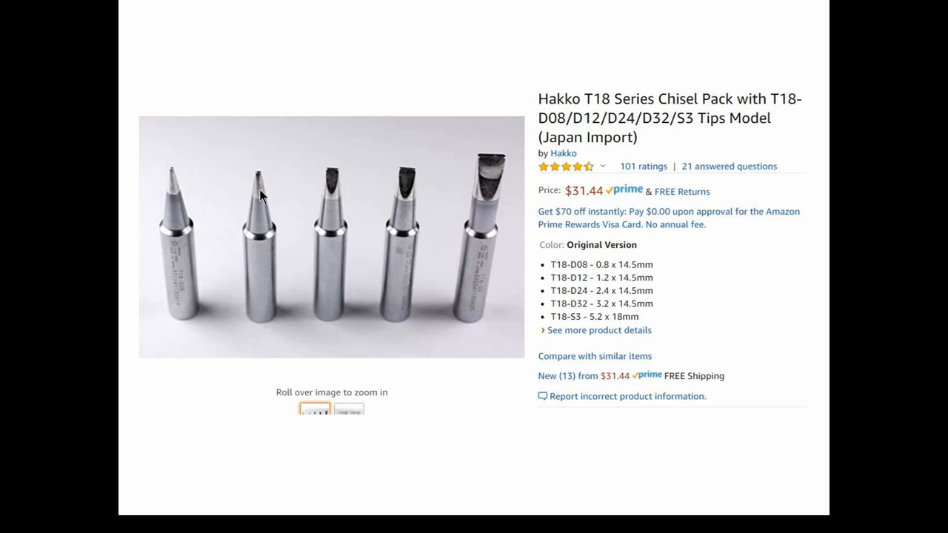
pyautogui.moveTo(453, 181)
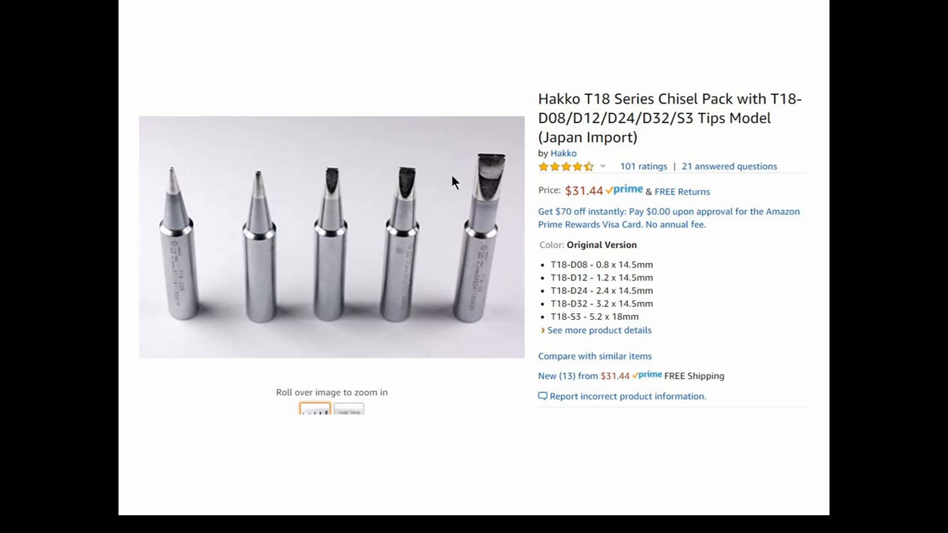
pyautogui.moveTo(477, 190)
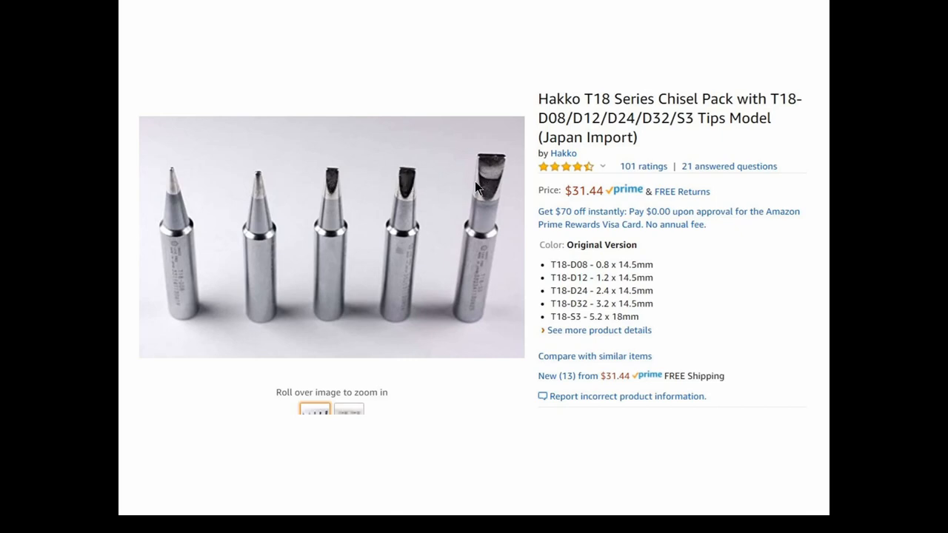
pyautogui.moveTo(489, 196)
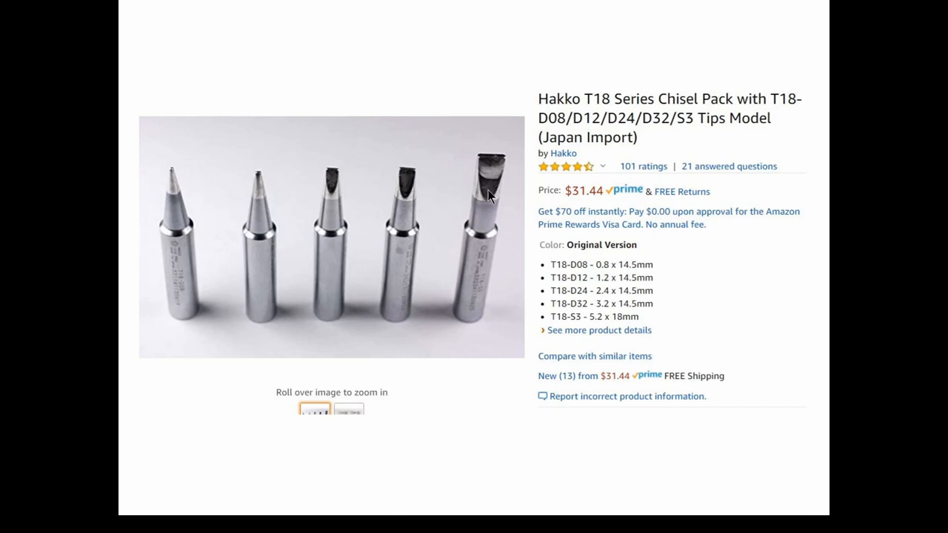
pyautogui.moveTo(592, 104)
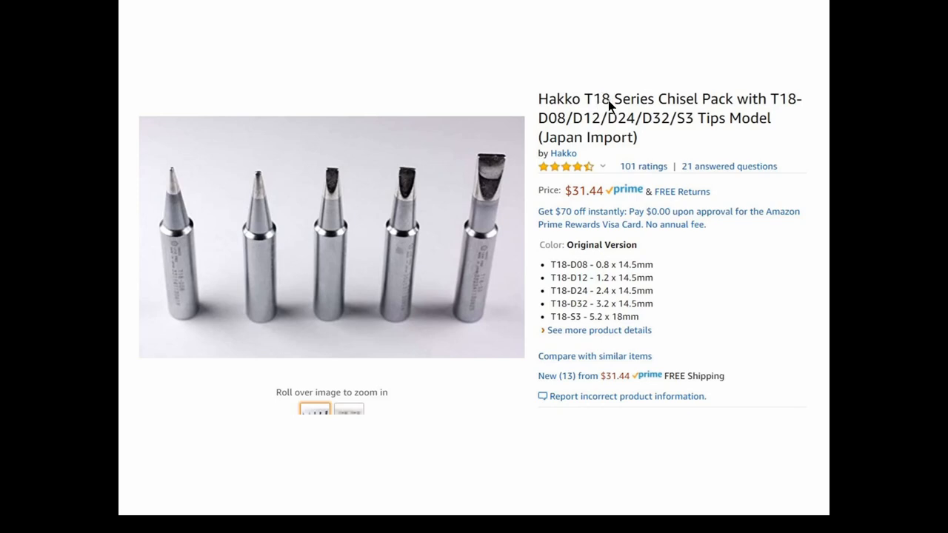
pyautogui.moveTo(605, 272)
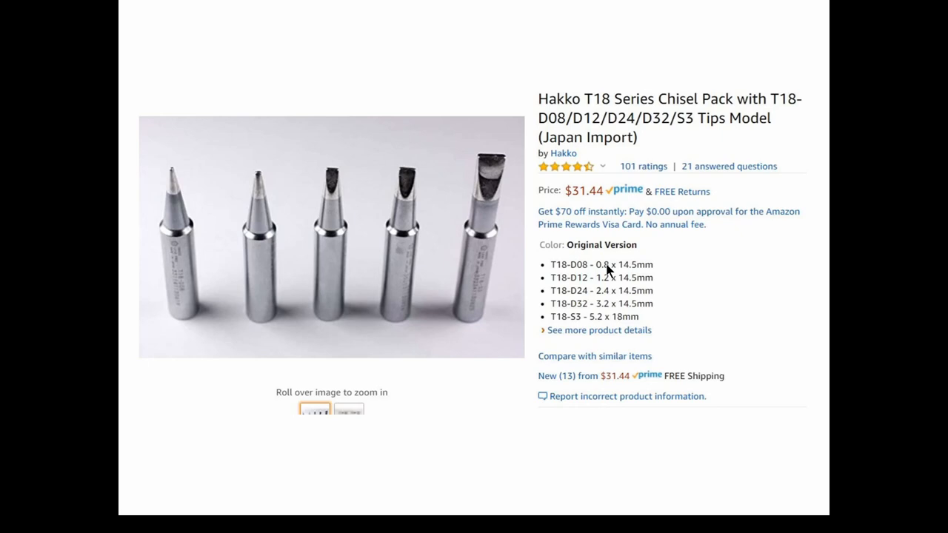
pyautogui.moveTo(609, 278)
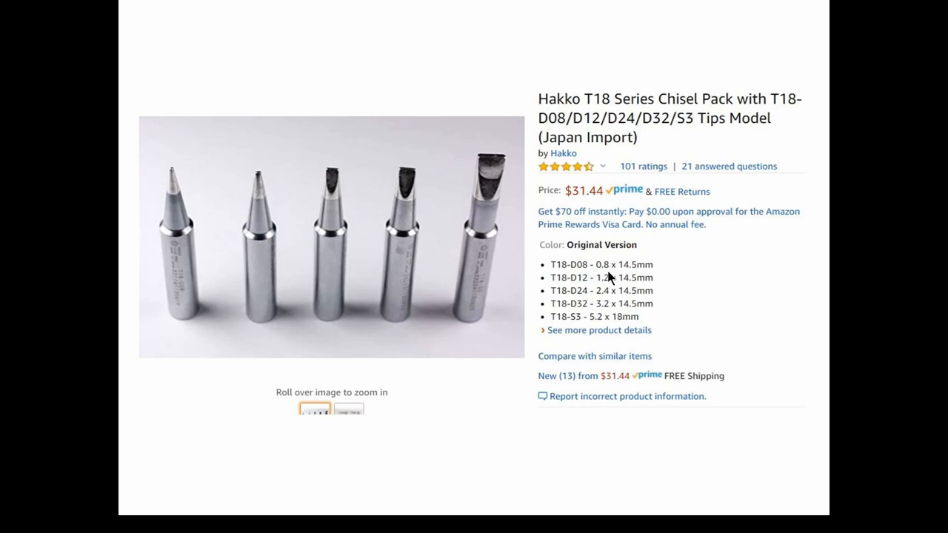
pyautogui.moveTo(607, 269)
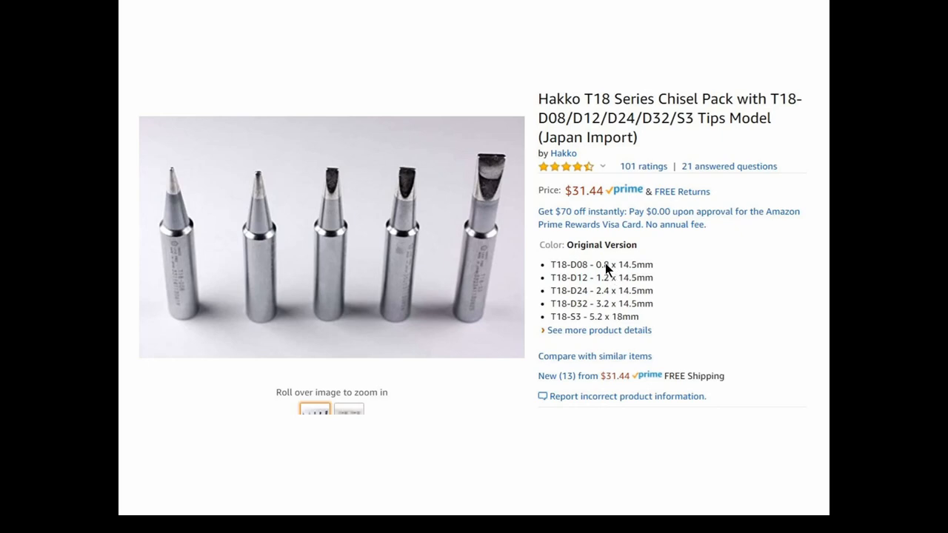
pyautogui.moveTo(581, 285)
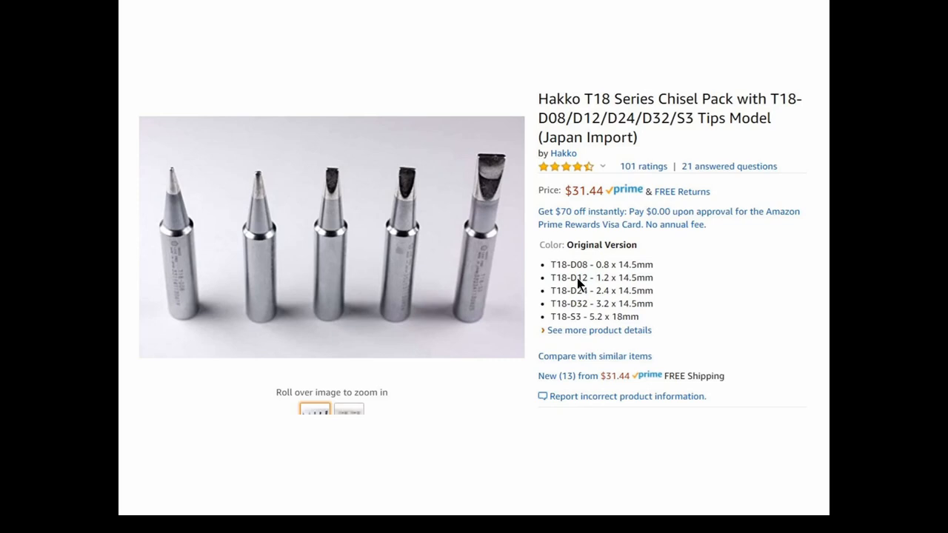
pyautogui.moveTo(604, 298)
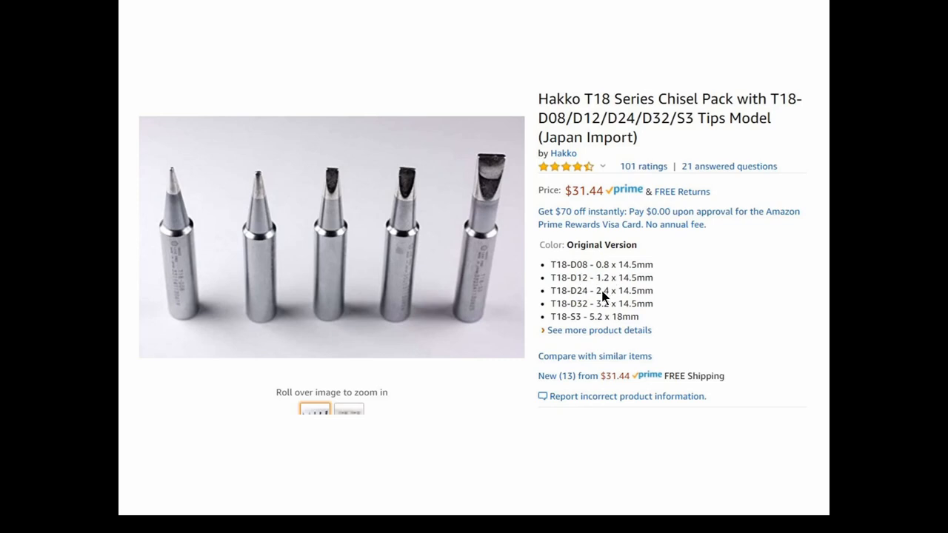
pyautogui.moveTo(333, 225)
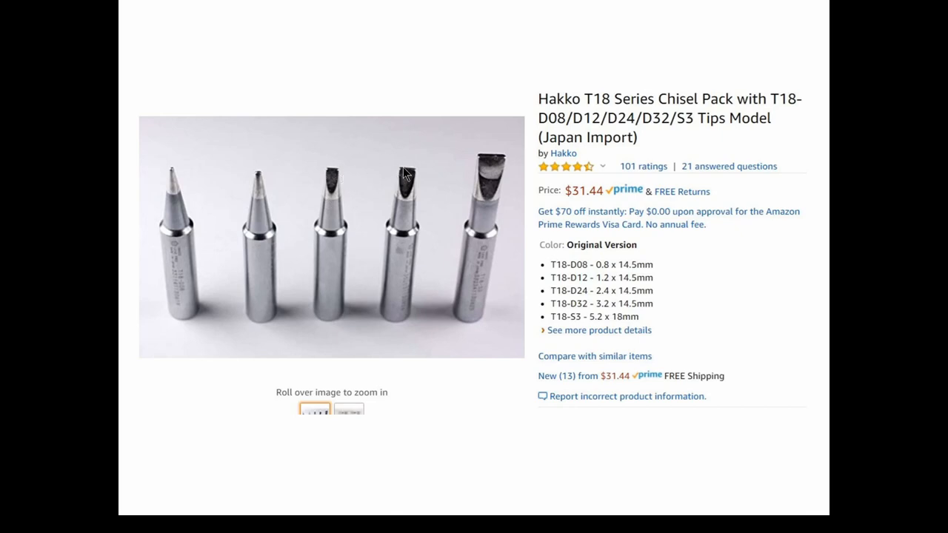
pyautogui.moveTo(412, 147)
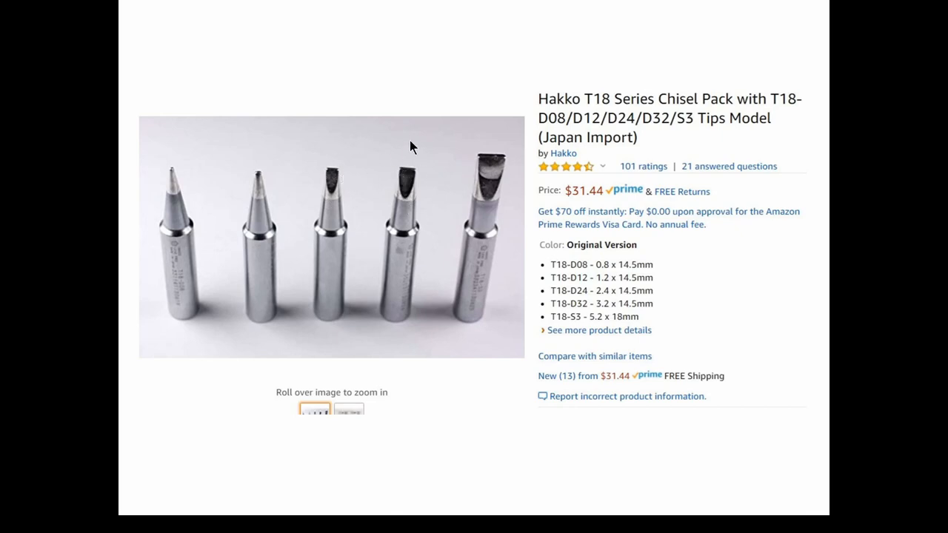
pyautogui.moveTo(482, 183)
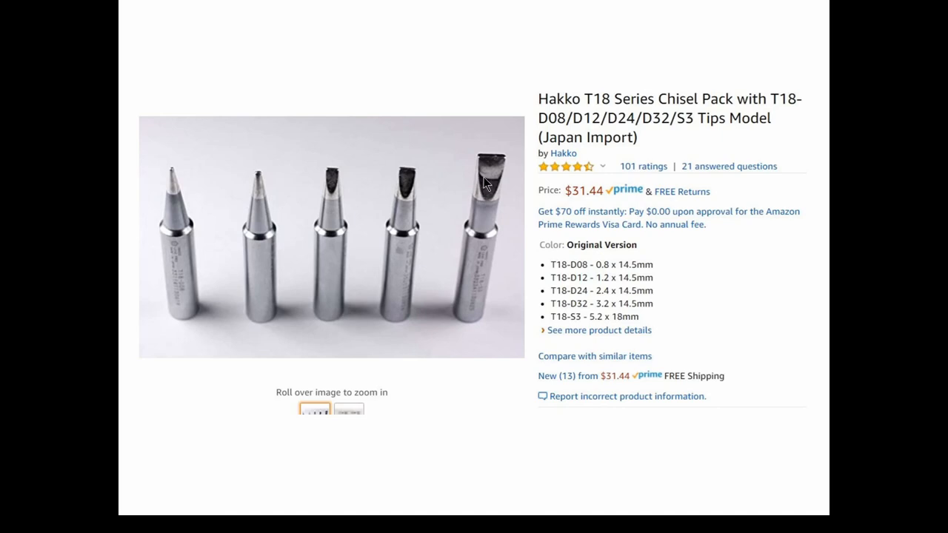
pyautogui.moveTo(494, 239)
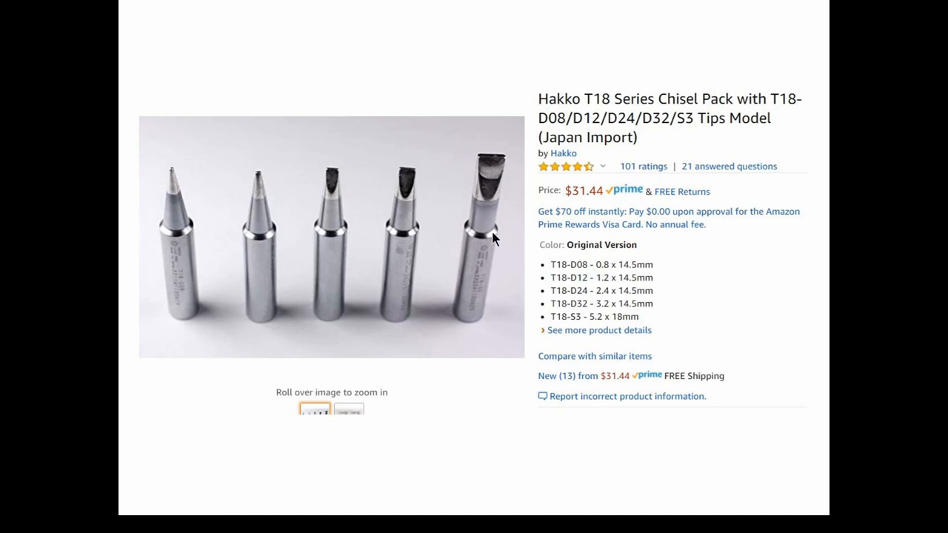
pyautogui.moveTo(3, 453)
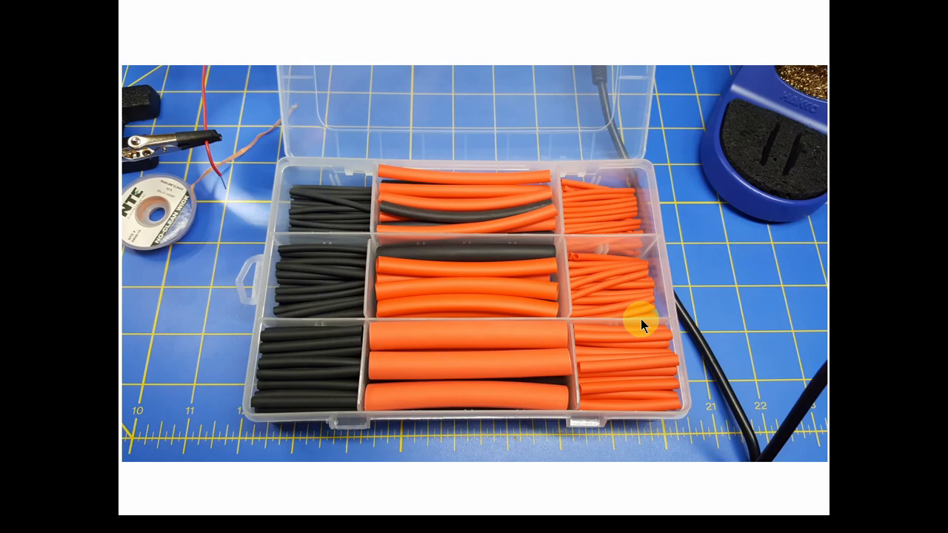
pyautogui.moveTo(640, 314)
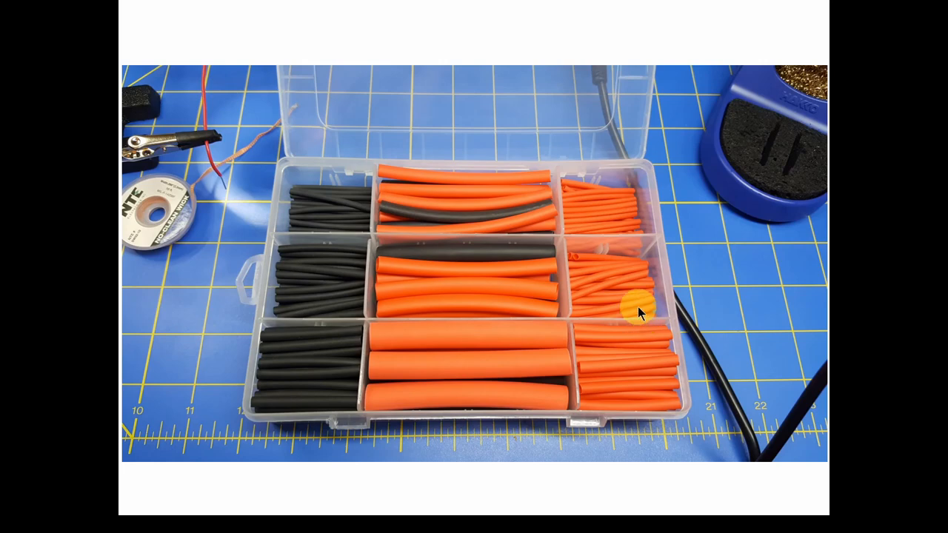
pyautogui.moveTo(444, 289)
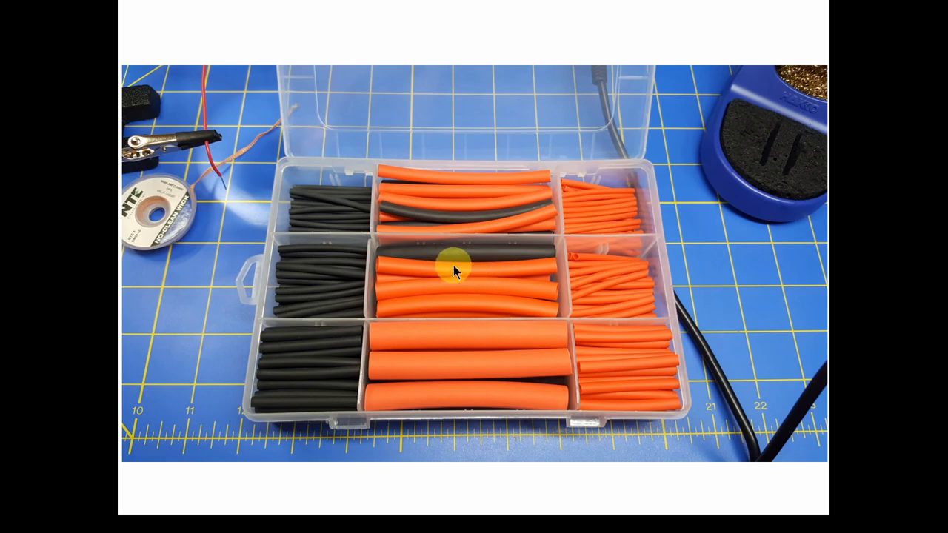
pyautogui.moveTo(466, 274)
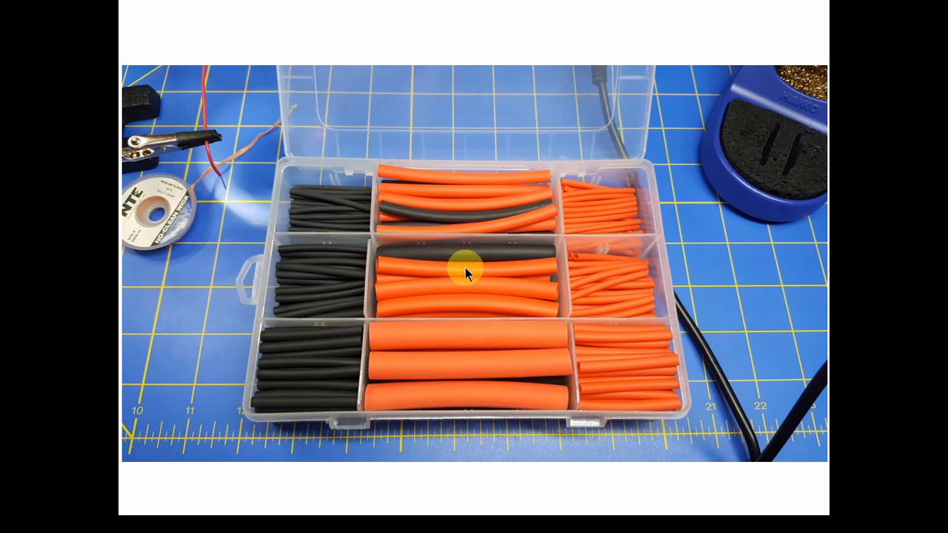
pyautogui.moveTo(457, 280)
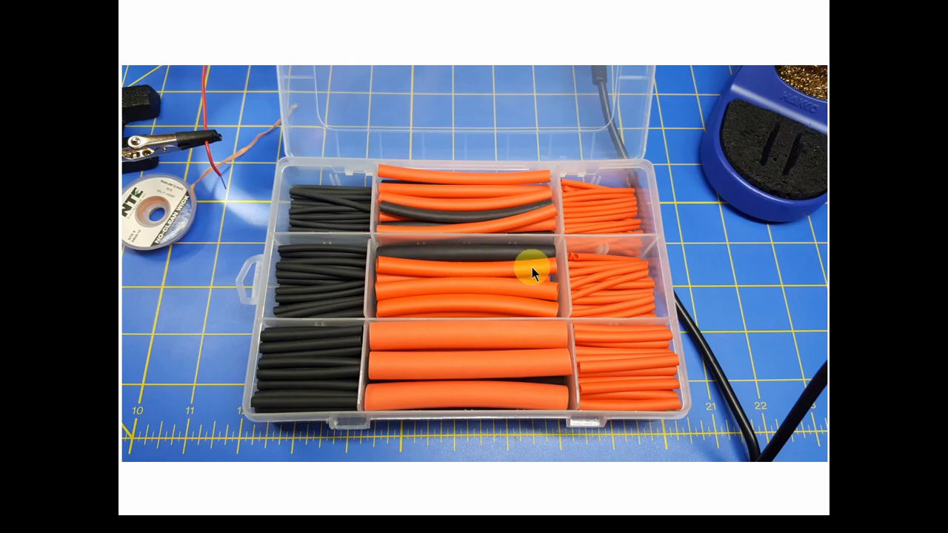
pyautogui.moveTo(532, 278)
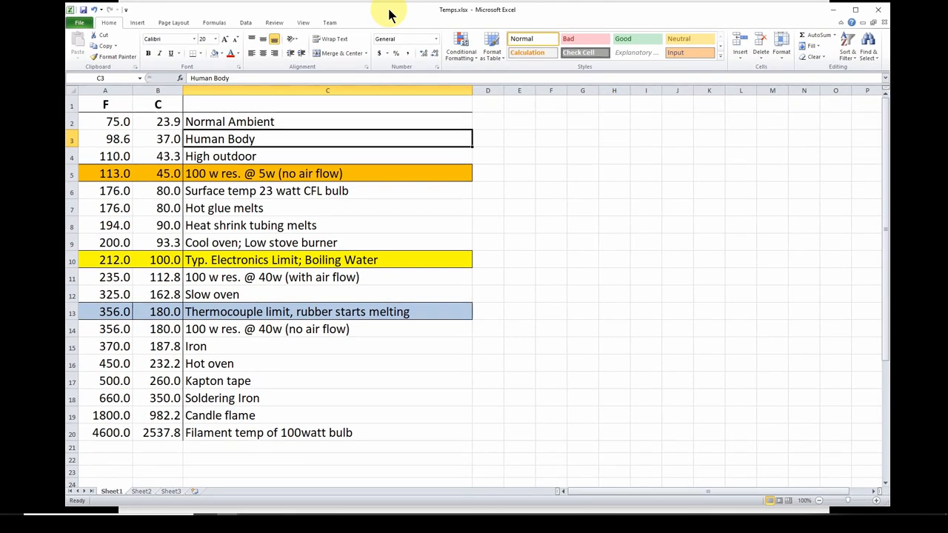
pyautogui.moveTo(255, 132)
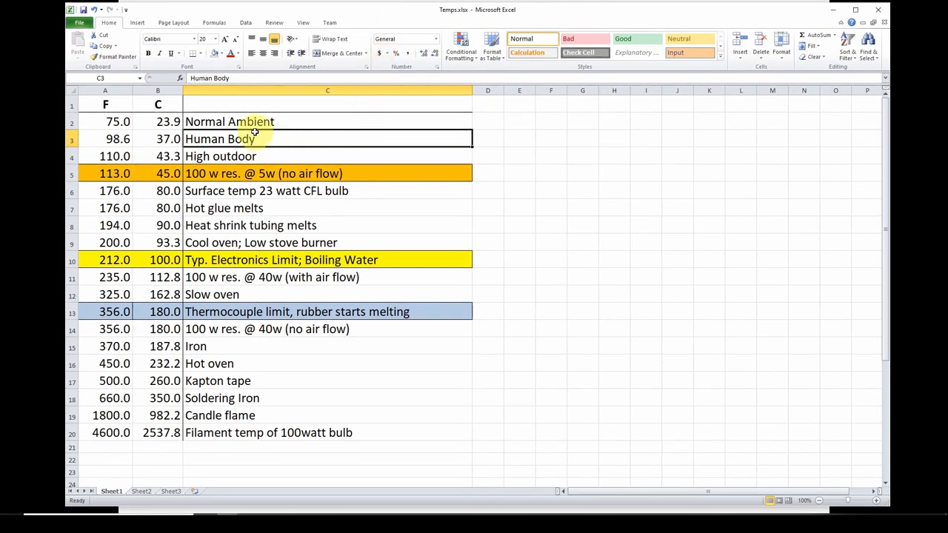
pyautogui.moveTo(256, 139)
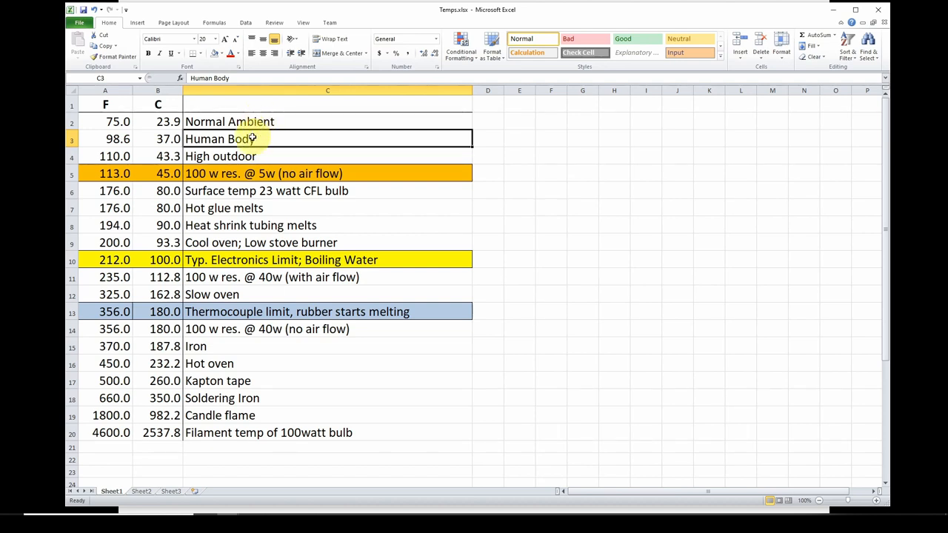
pyautogui.moveTo(255, 133)
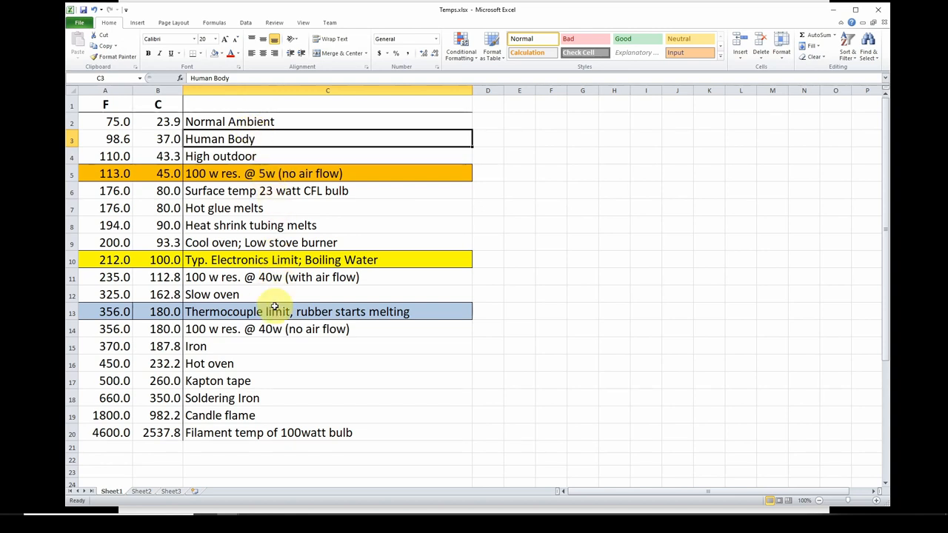
pyautogui.moveTo(243, 398)
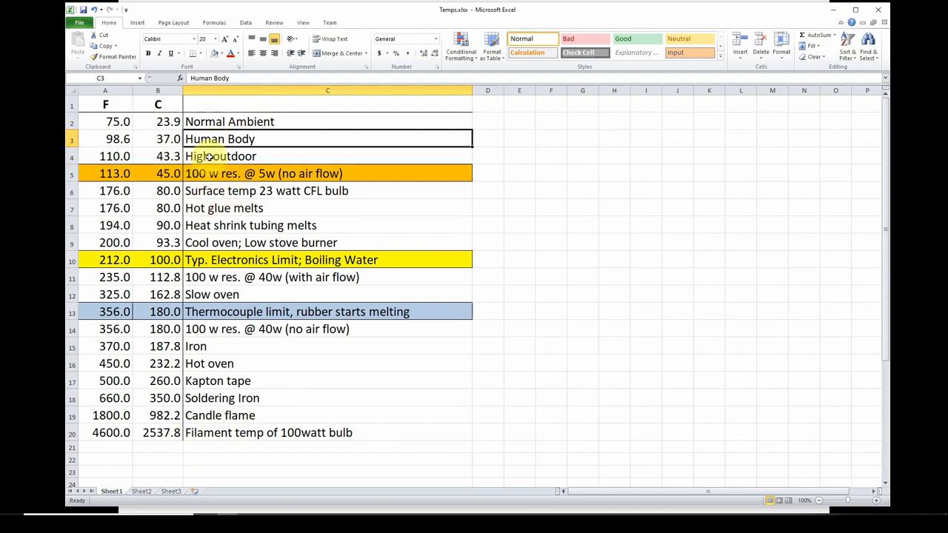
pyautogui.moveTo(217, 207)
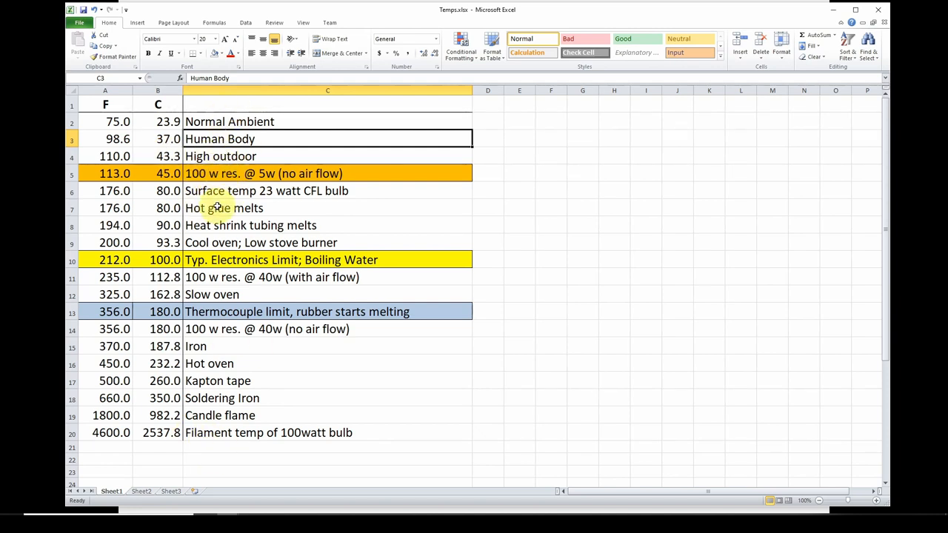
pyautogui.moveTo(196, 157)
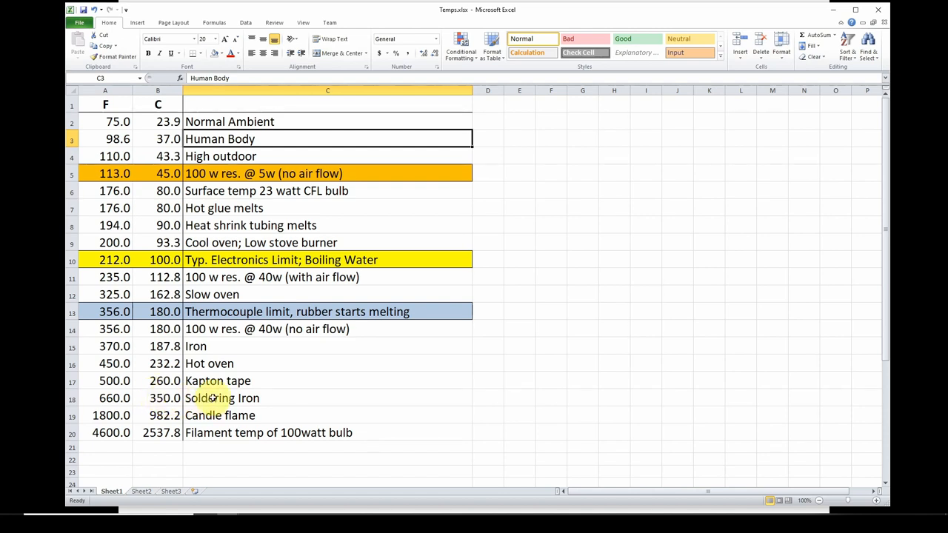
pyautogui.moveTo(190, 398)
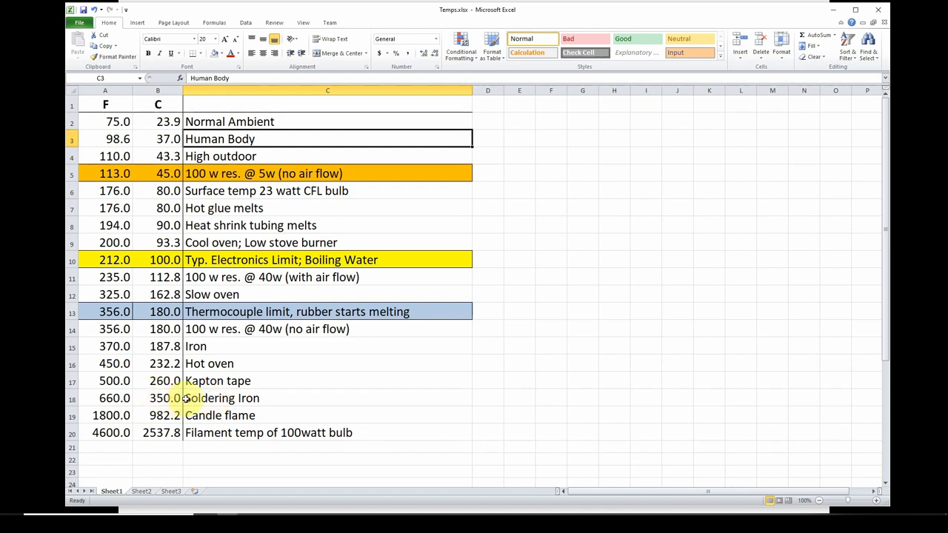
pyautogui.moveTo(195, 396)
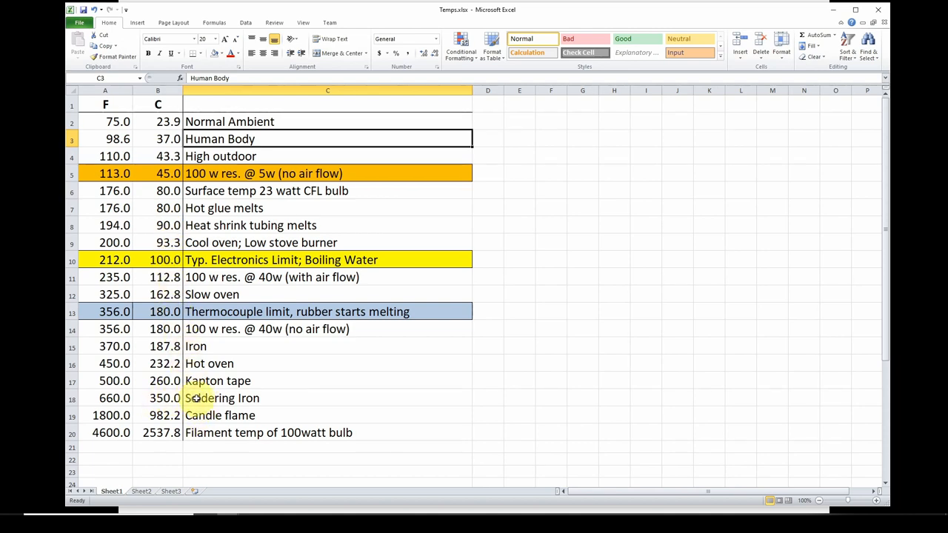
pyautogui.moveTo(228, 225)
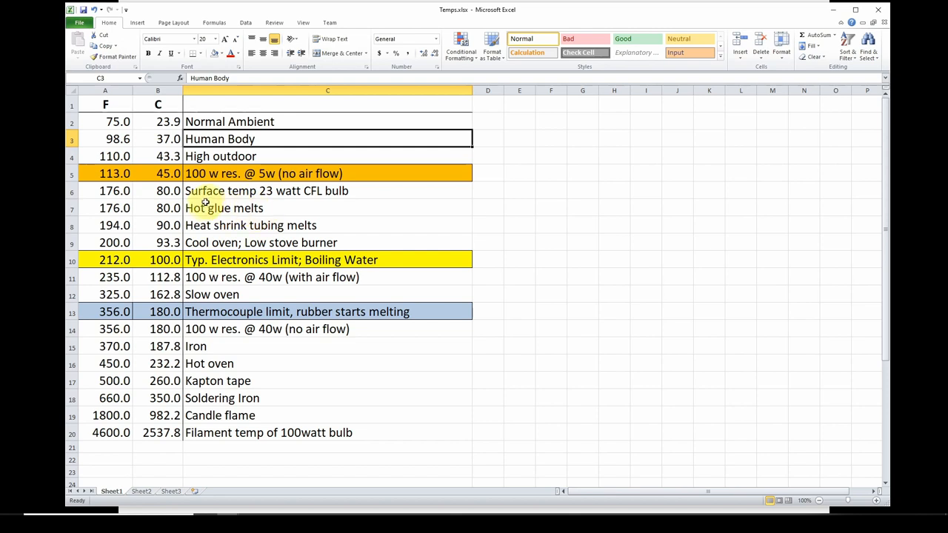
pyautogui.moveTo(239, 215)
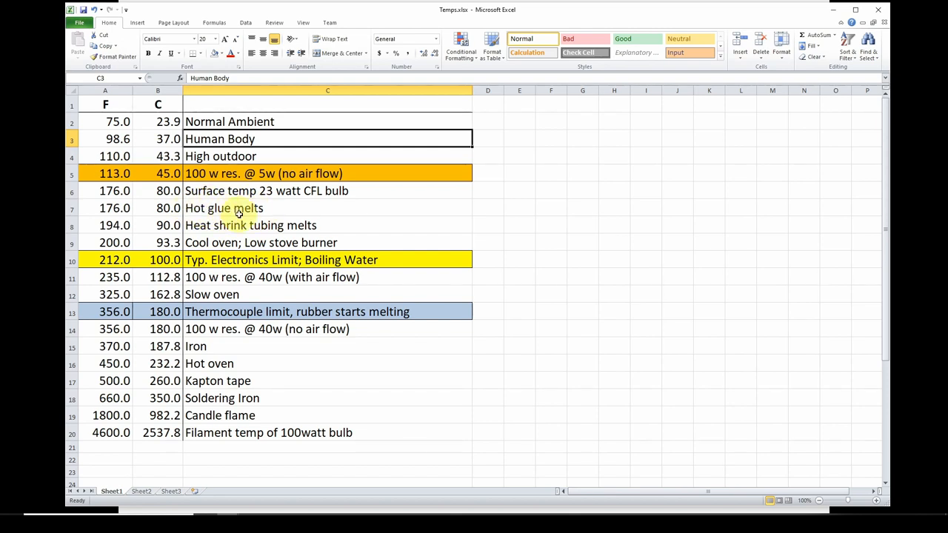
pyautogui.moveTo(223, 213)
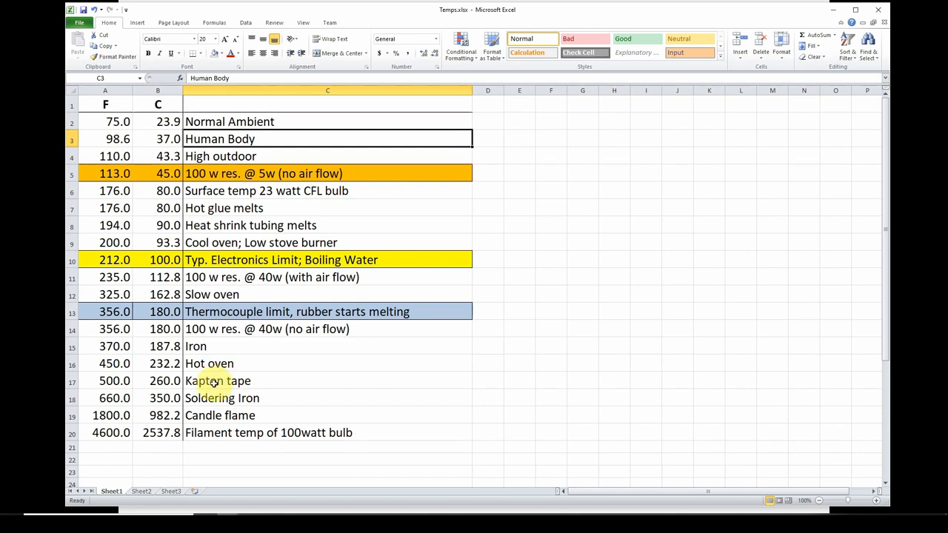
pyautogui.moveTo(214, 381)
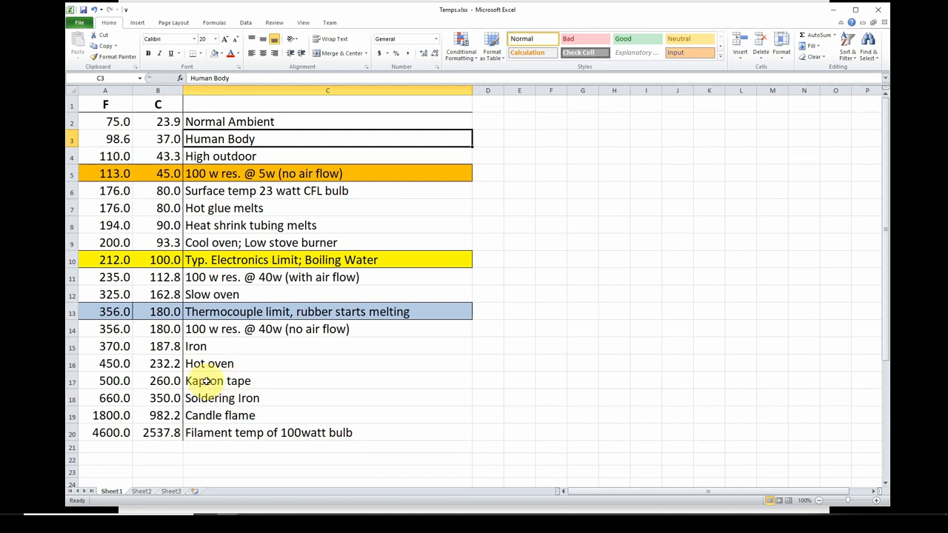
pyautogui.moveTo(216, 381)
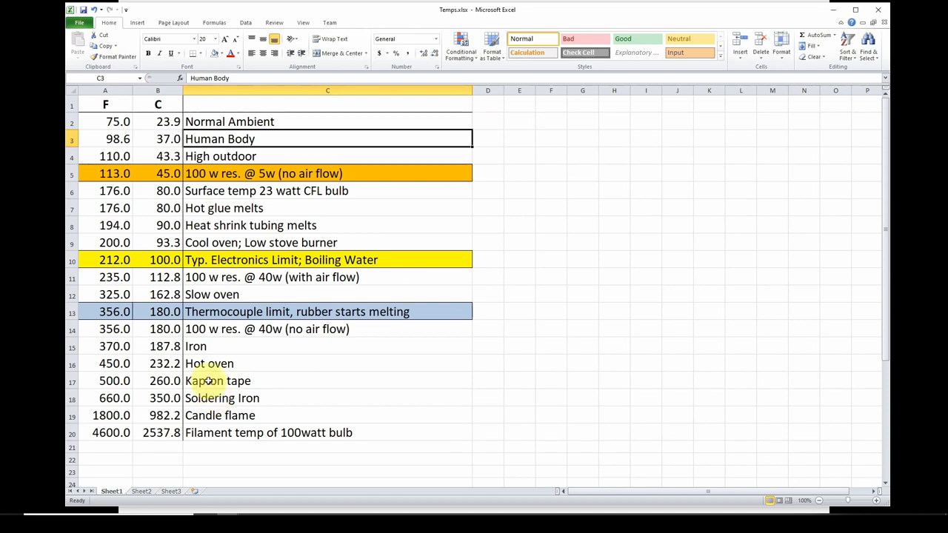
pyautogui.moveTo(210, 381)
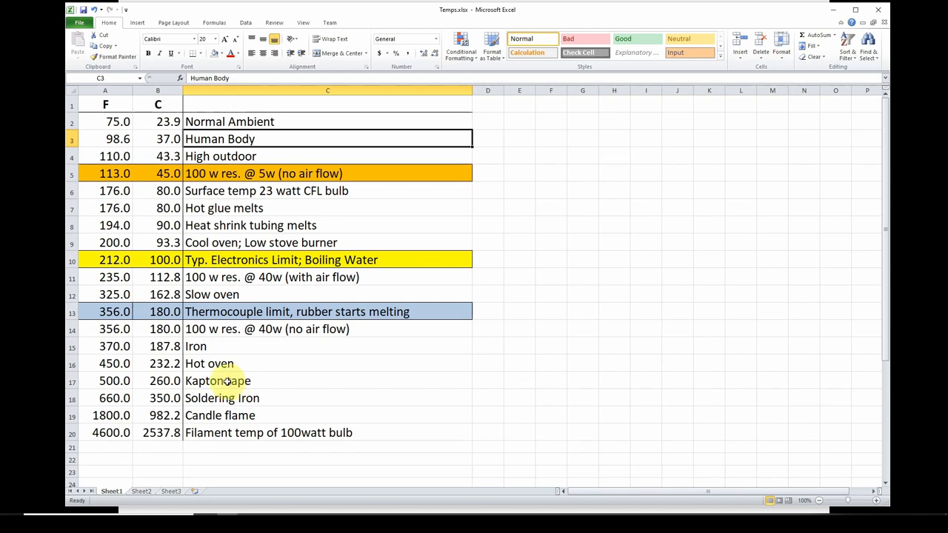
pyautogui.moveTo(210, 394)
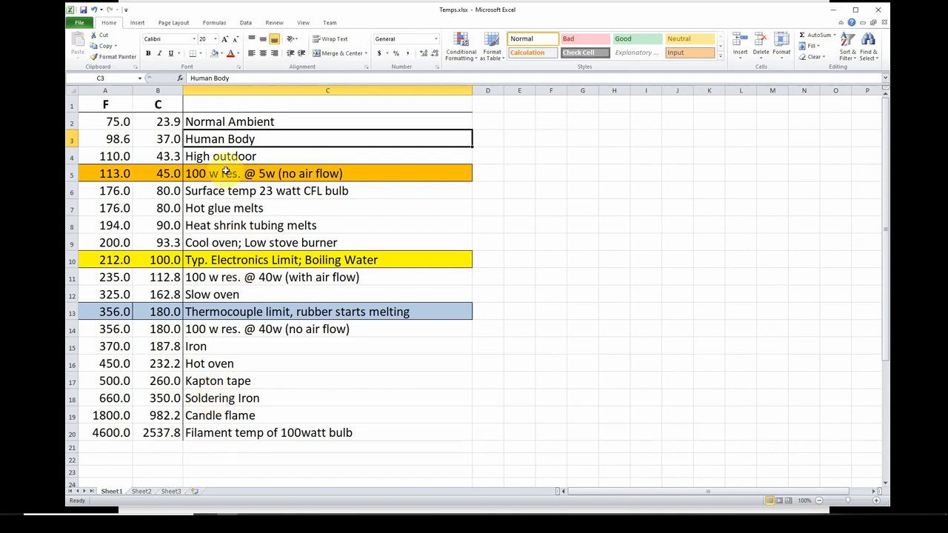
pyautogui.moveTo(214, 397)
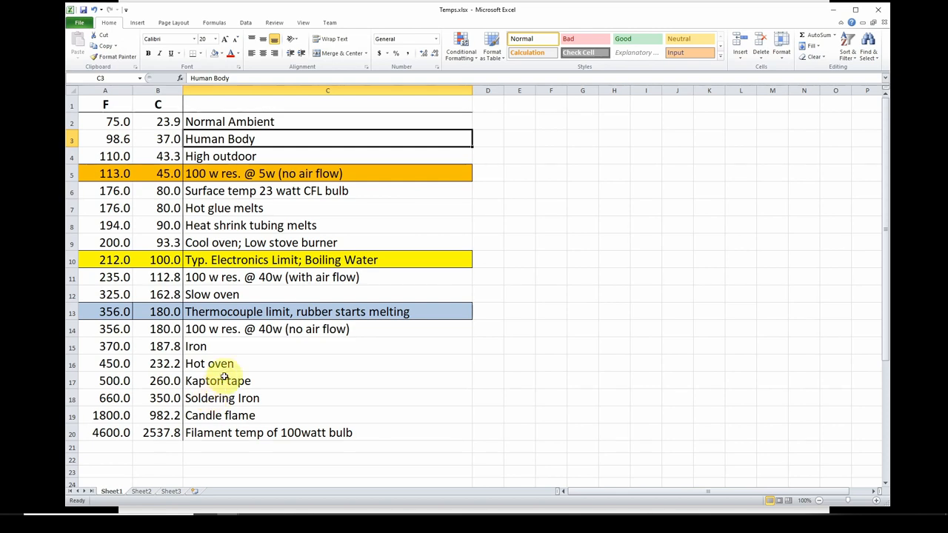
pyautogui.moveTo(243, 160)
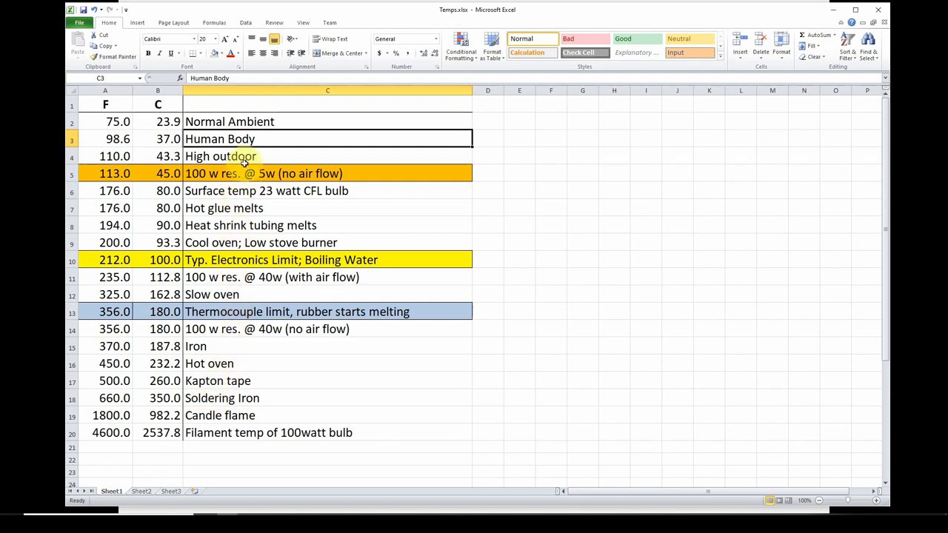
pyautogui.moveTo(219, 363)
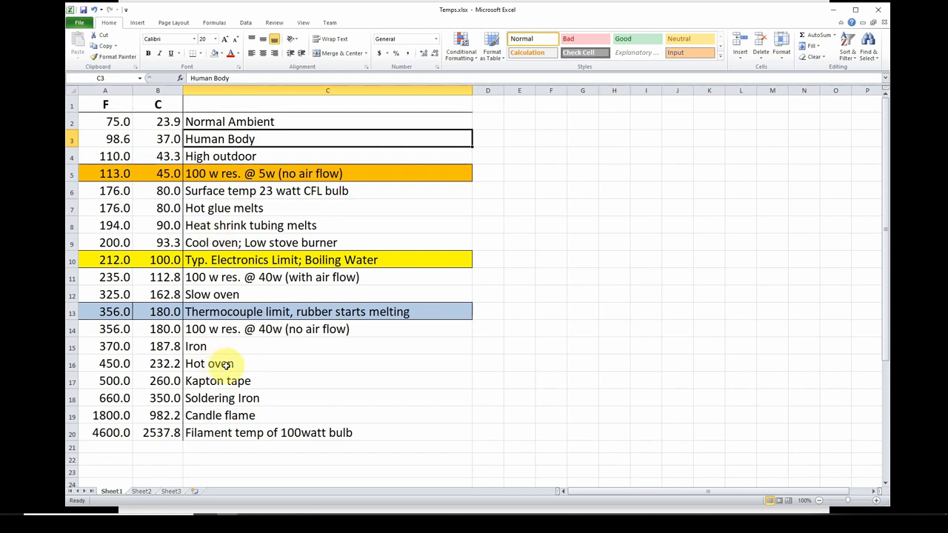
pyautogui.moveTo(252, 280)
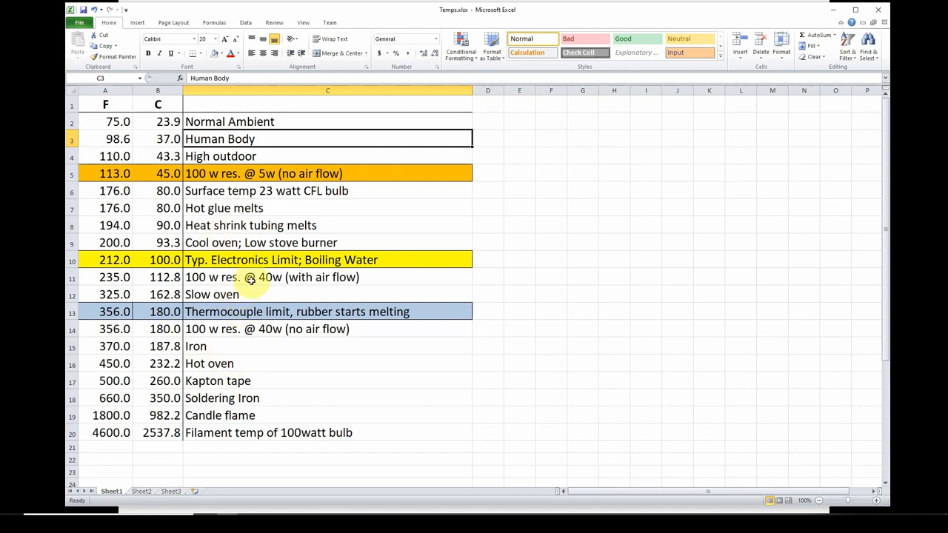